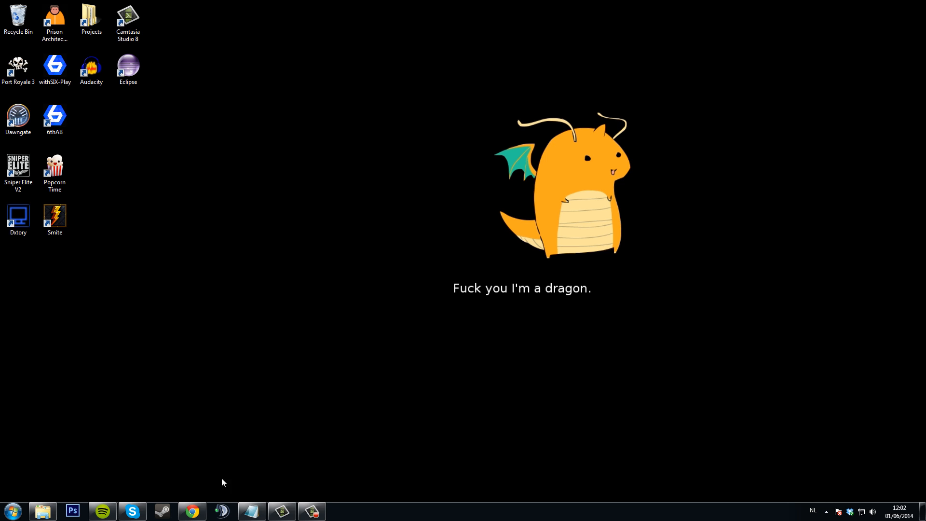
Scroll the livestreamer releases page to its downloads, then close Chrome.
right_click(191, 510)
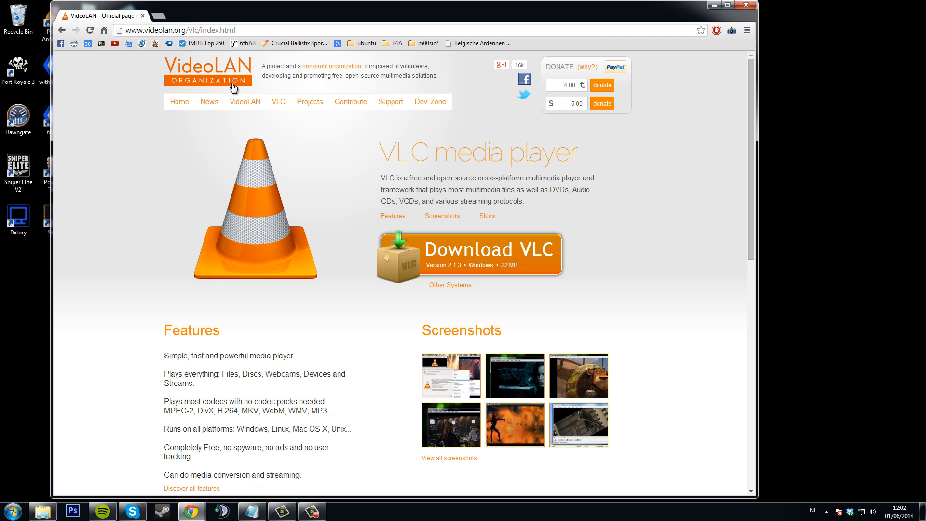
mouse_move(456, 273)
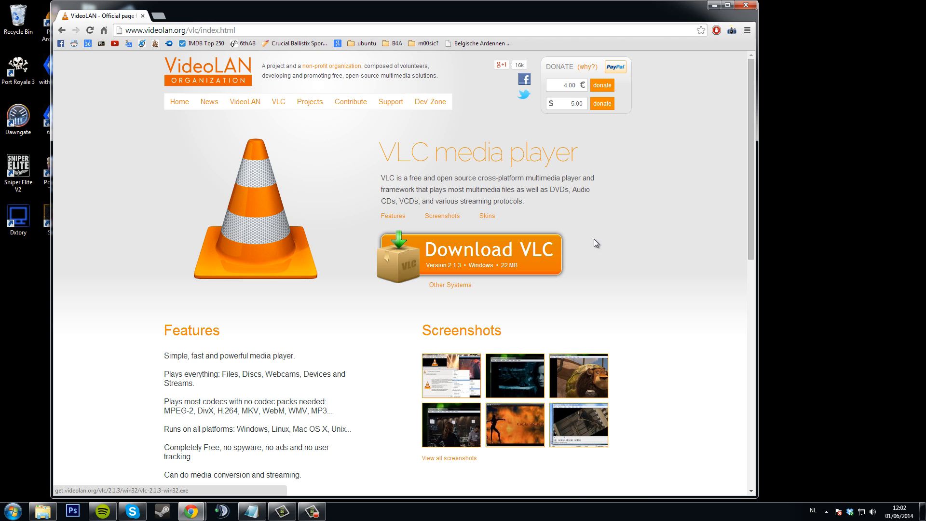
mouse_move(596, 243)
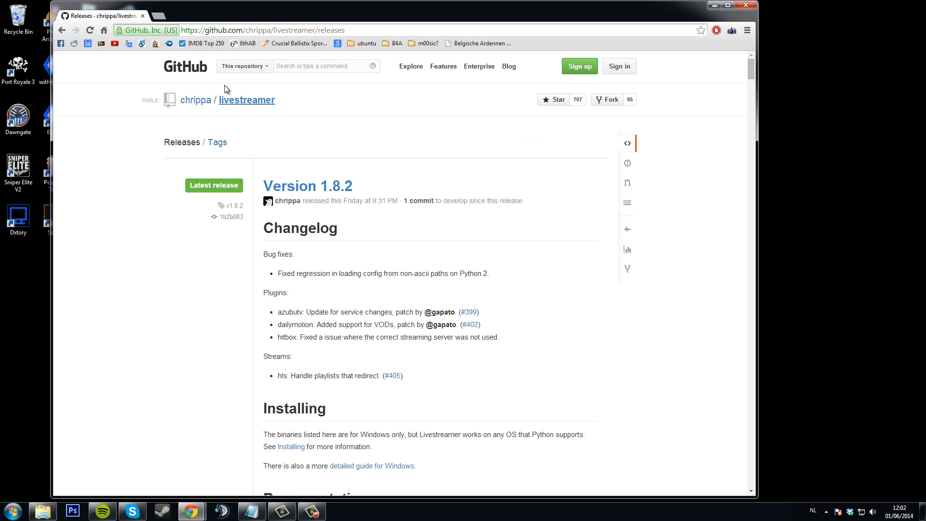
scroll(down, 3)
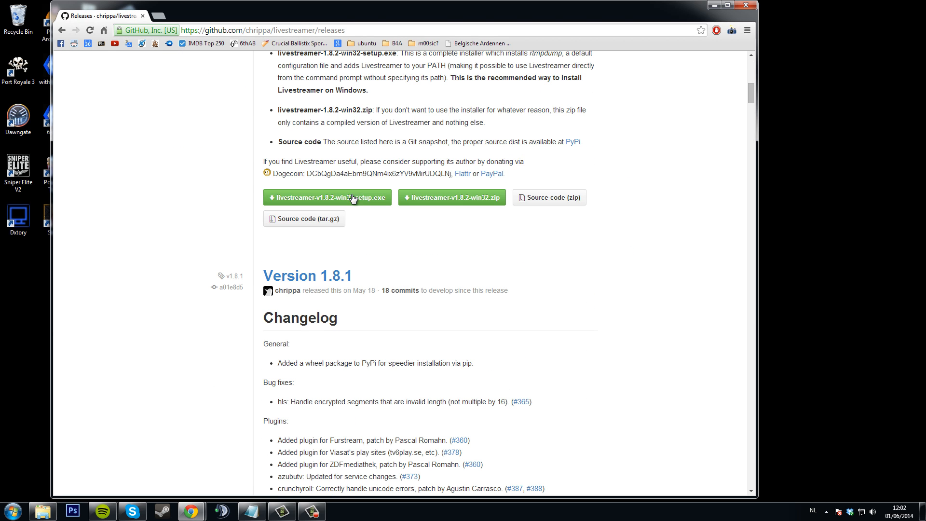
mouse_move(411, 237)
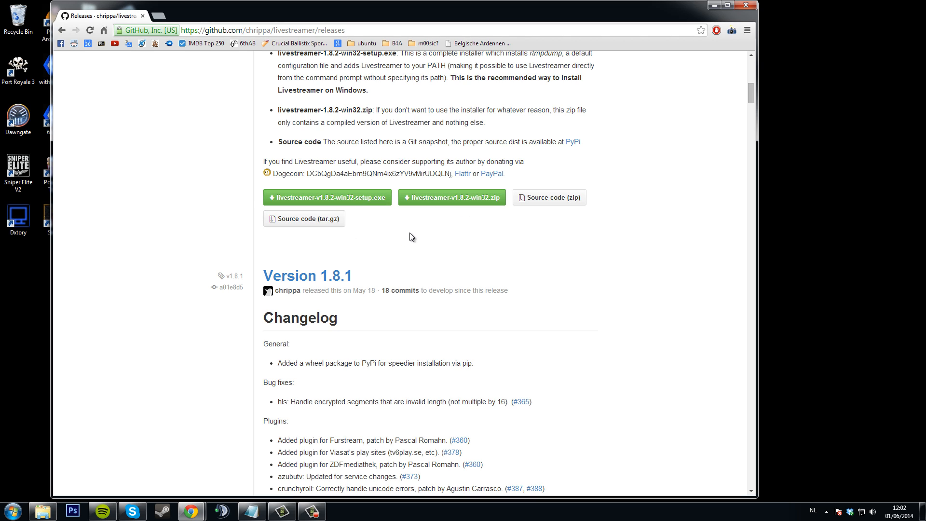
mouse_move(444, 240)
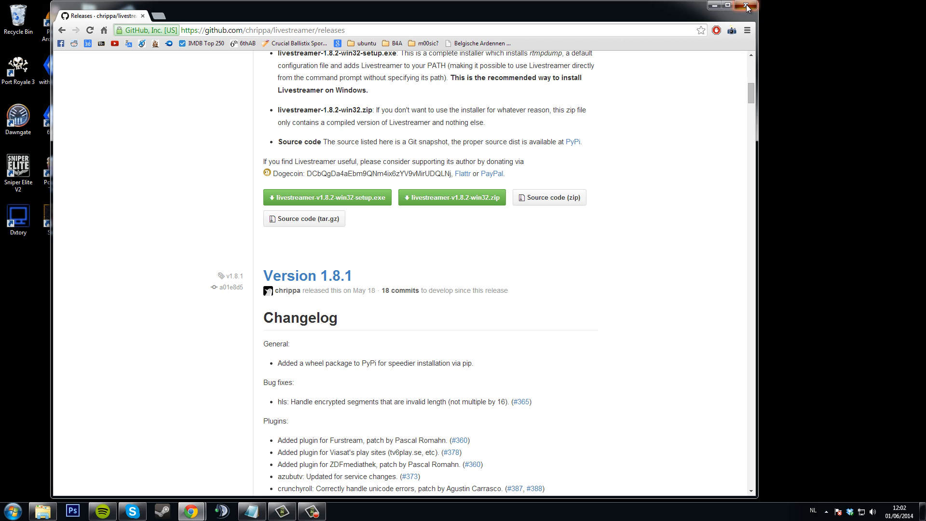
click(745, 6)
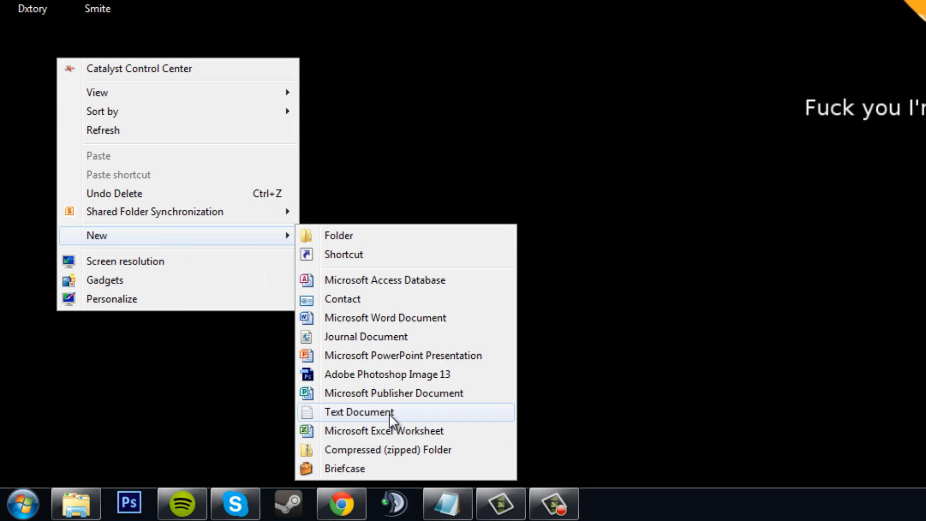
Create a new text document on the desktop and open it in Notepad.
click(359, 412)
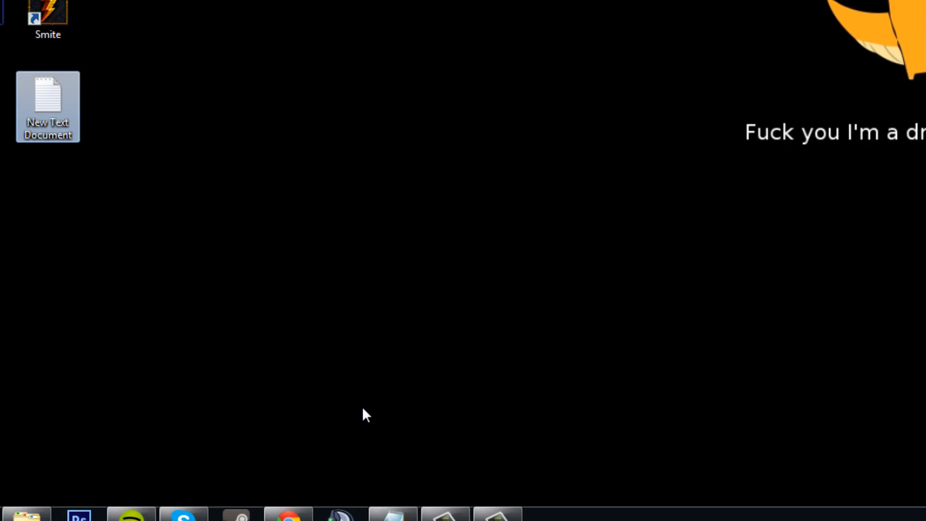
double_click(48, 106)
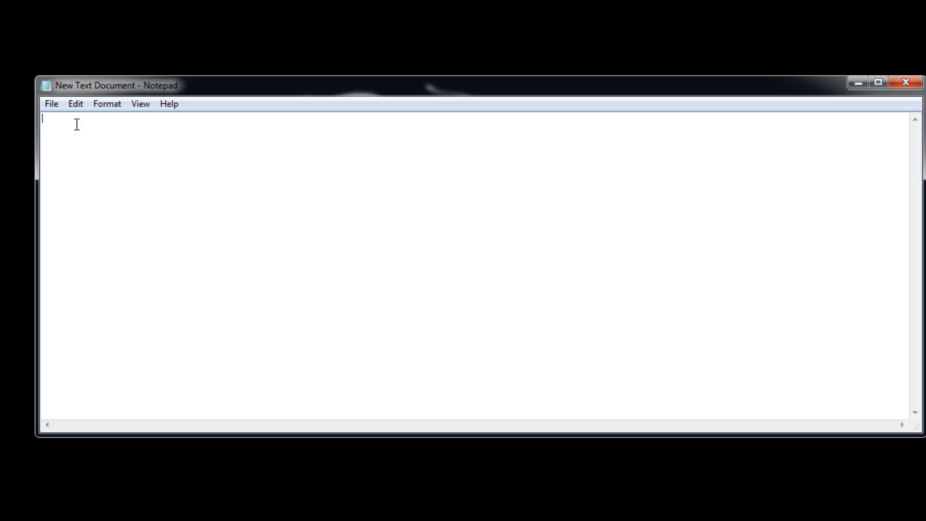
mouse_move(52, 104)
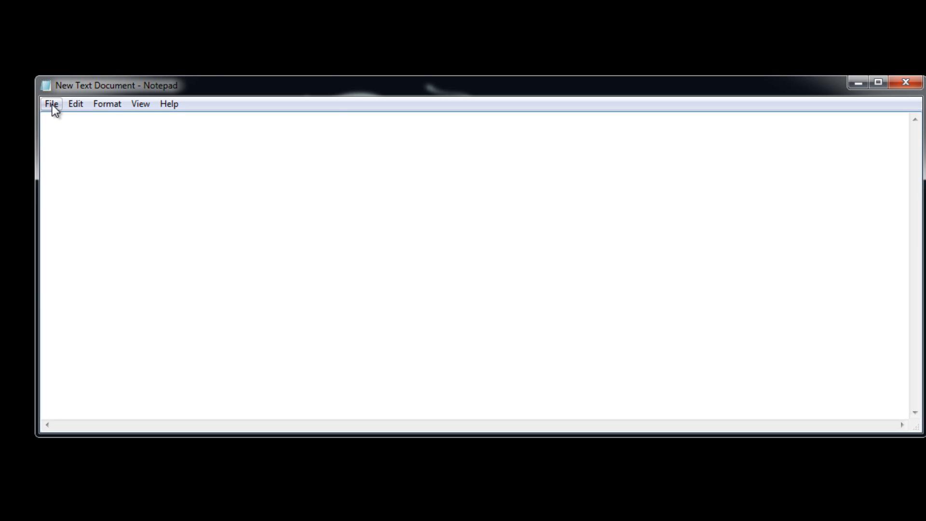
Save the empty document as start.bat with Save as type All Files, then close Notepad.
click(51, 103)
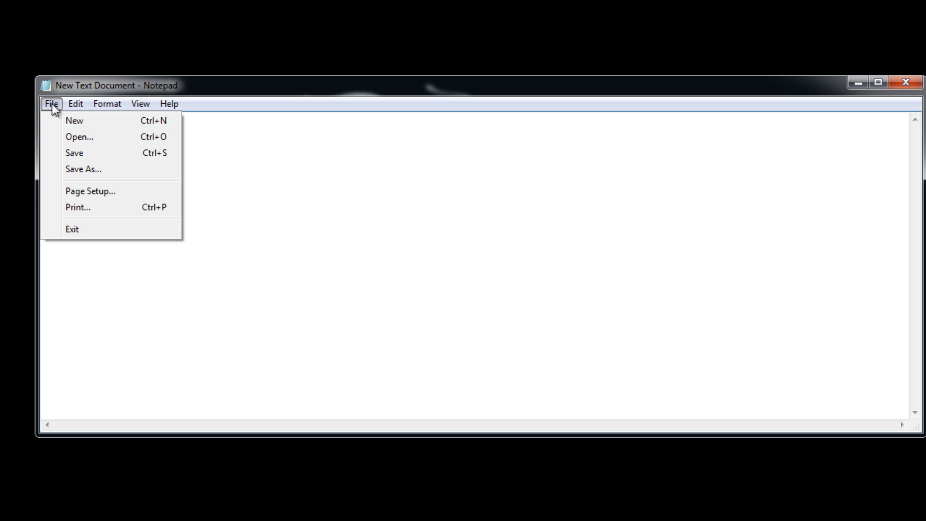
click(83, 169)
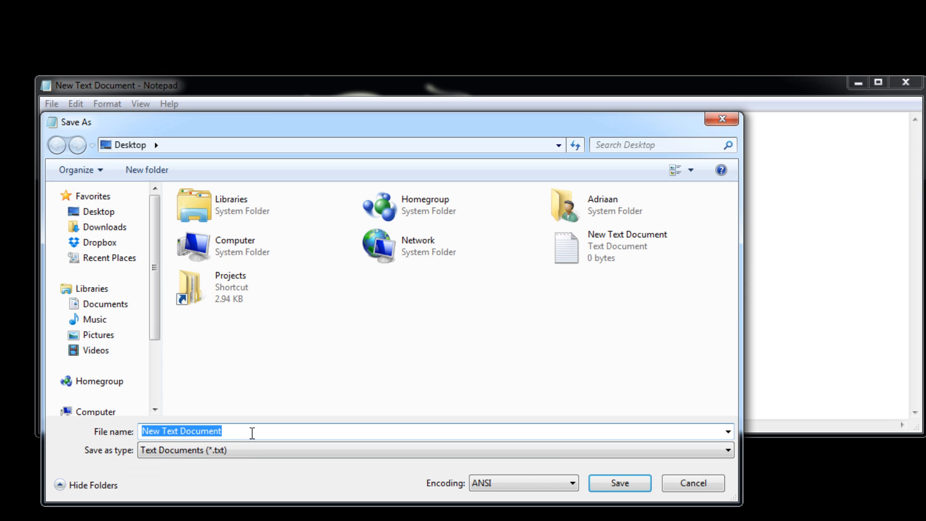
click(728, 449)
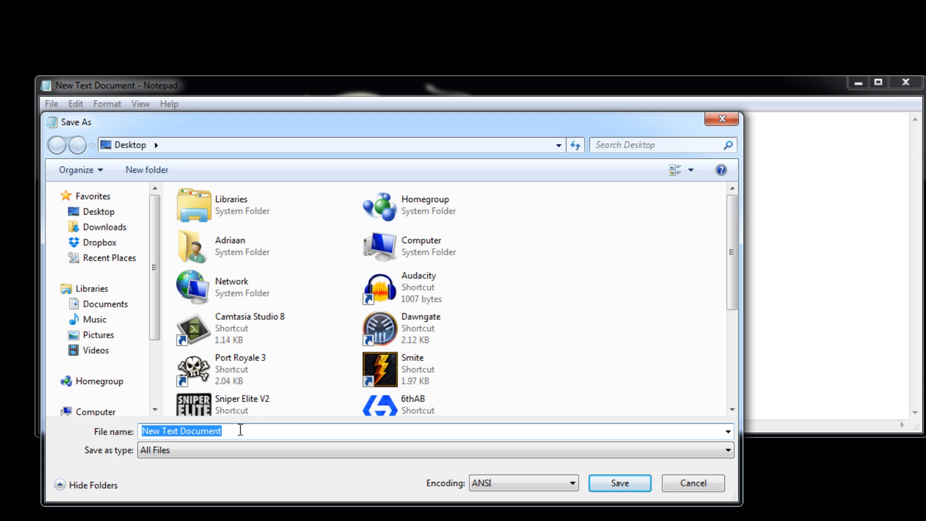
text(start.bat)
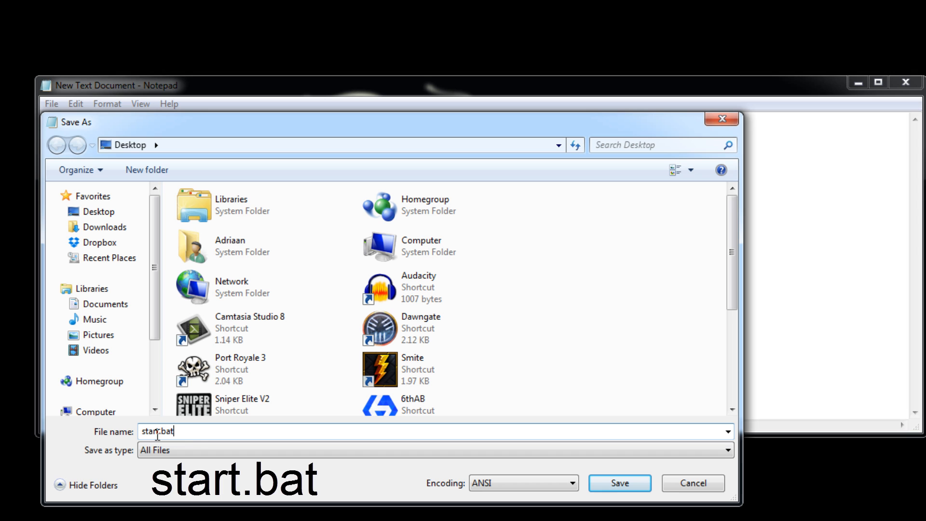
click(620, 483)
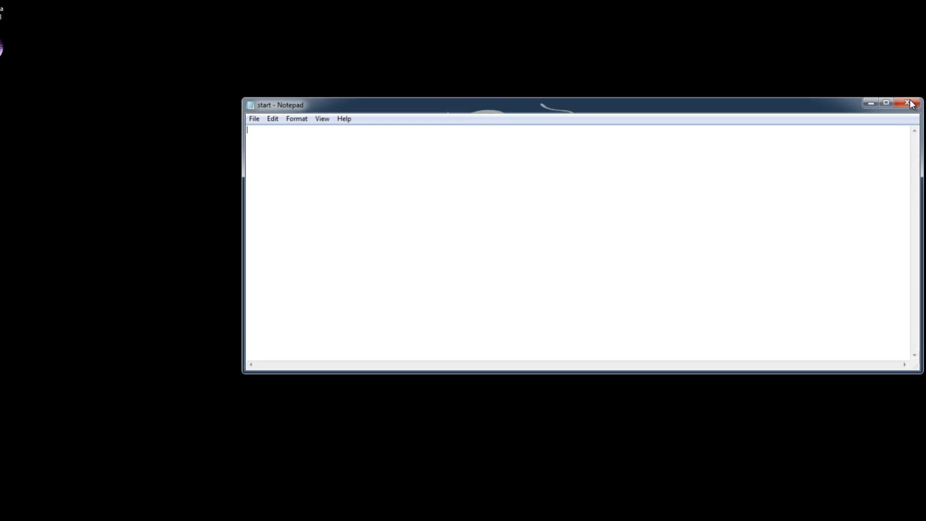
click(911, 103)
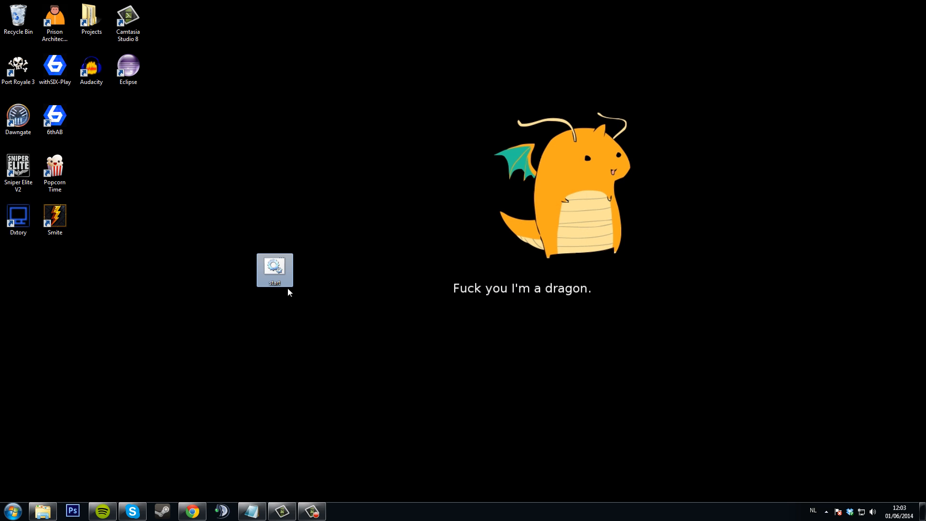
Open start.bat from the desktop's context menu with Edit.
right_click(274, 270)
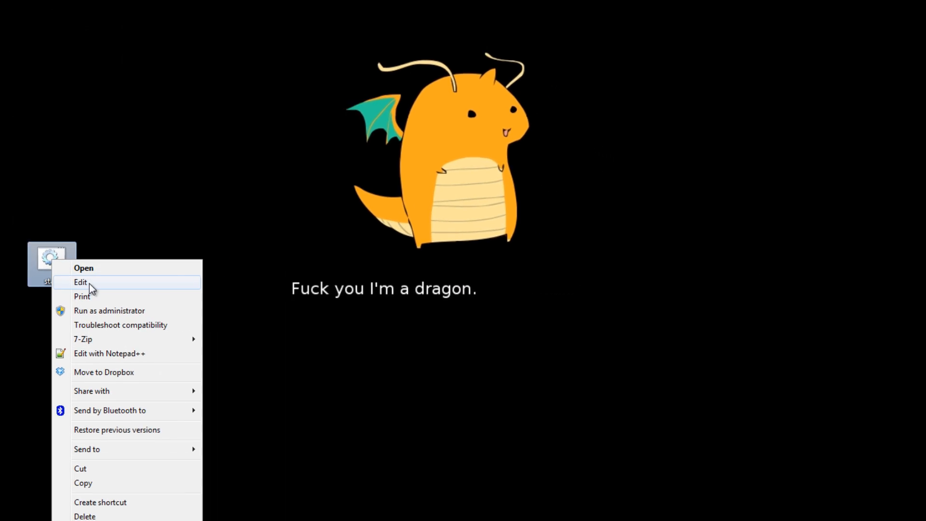
click(80, 282)
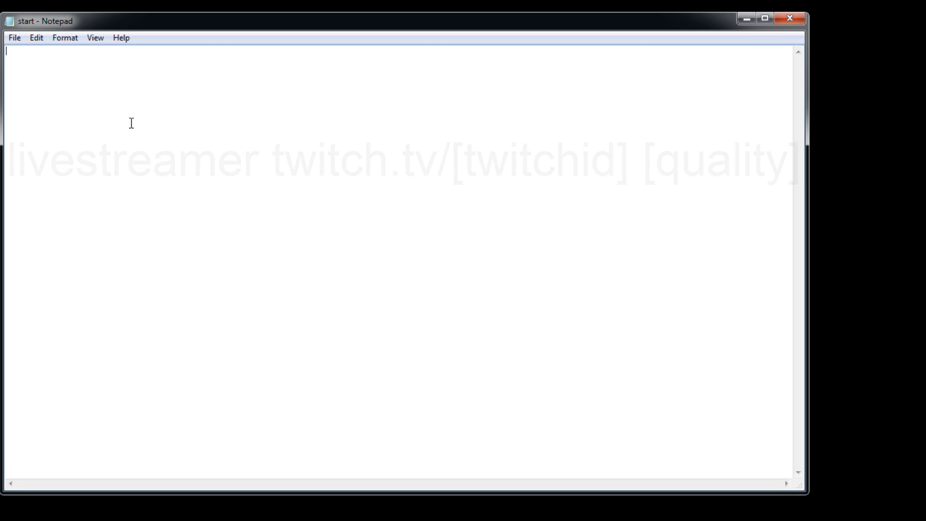
Write the command livestreamer twitch.tv/riotgamesoceania source into start.bat.
text(livestreamer twitch.tv)
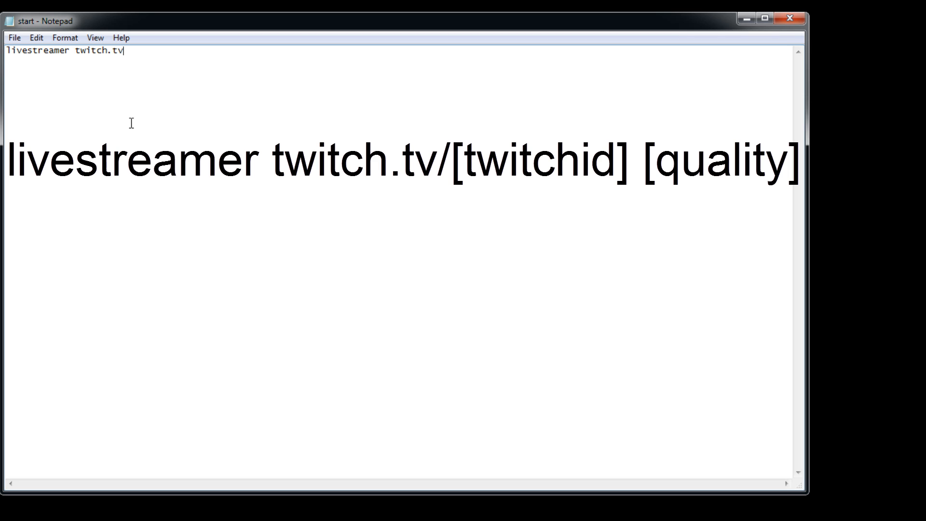
text(/)
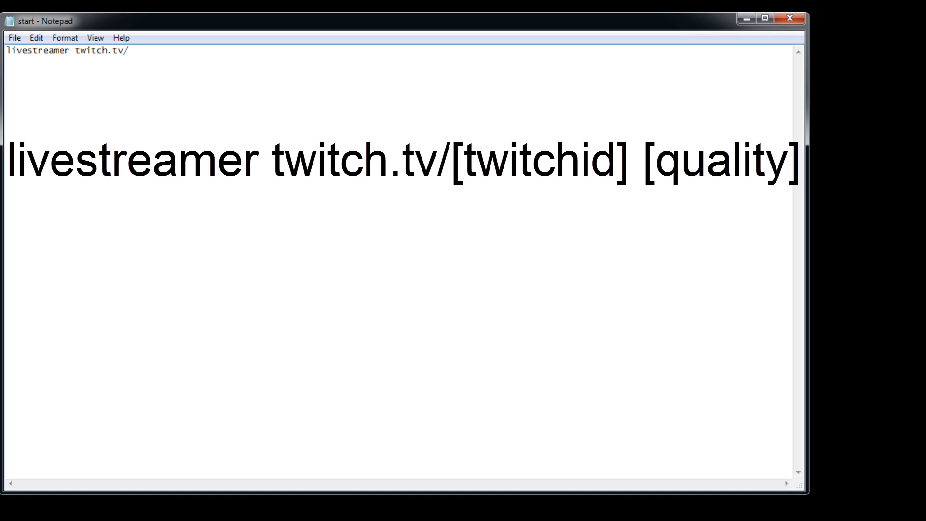
text(riotgamesoceania)
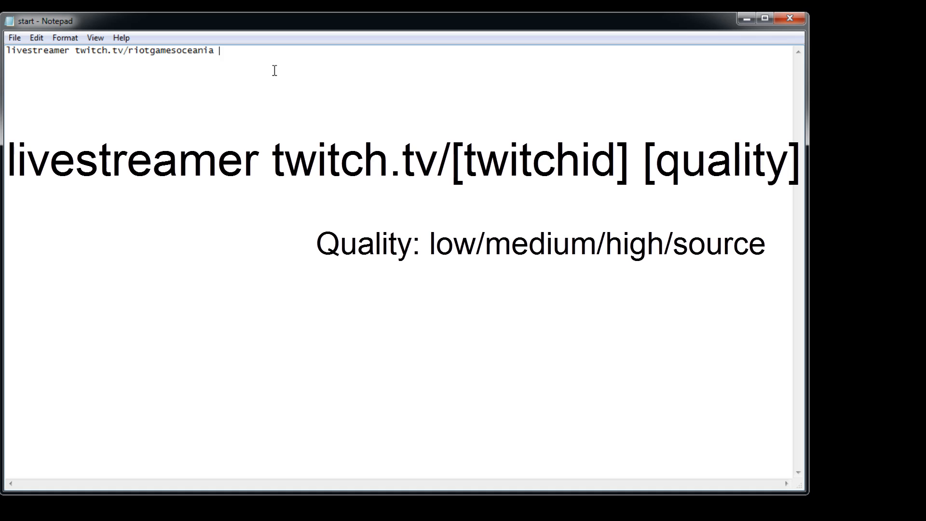
text(source)
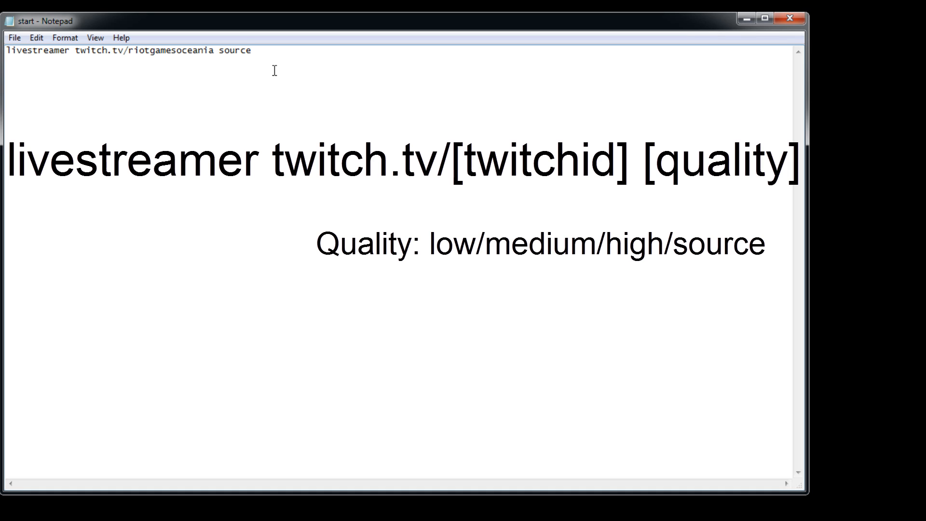
mouse_move(288, 76)
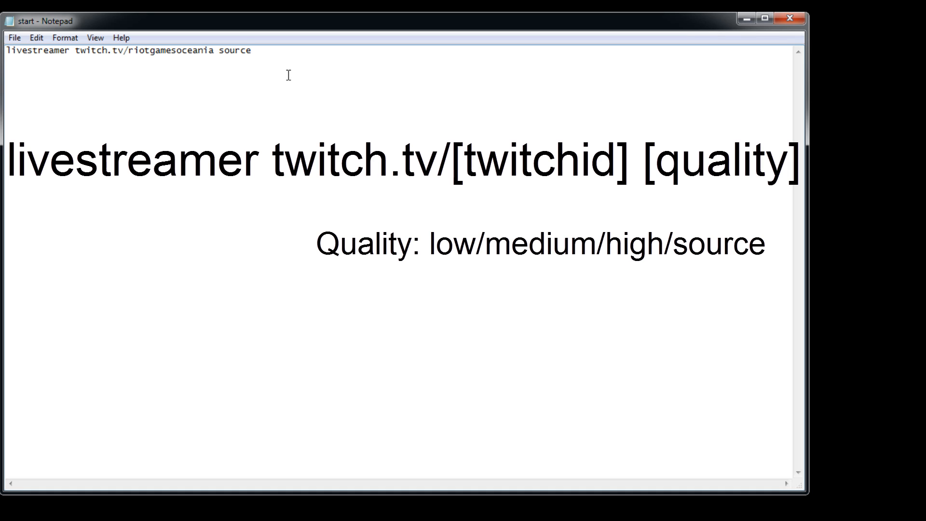
mouse_move(347, 54)
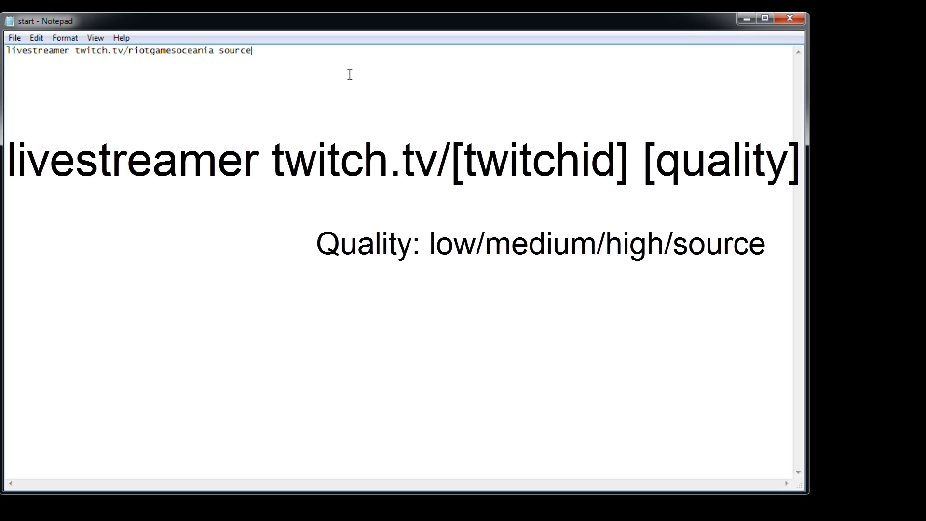
mouse_move(374, 94)
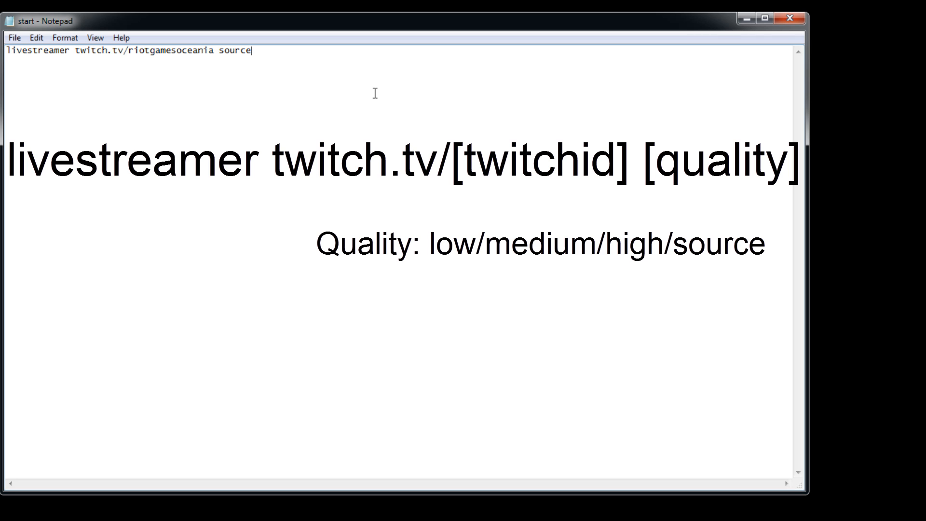
mouse_move(414, 109)
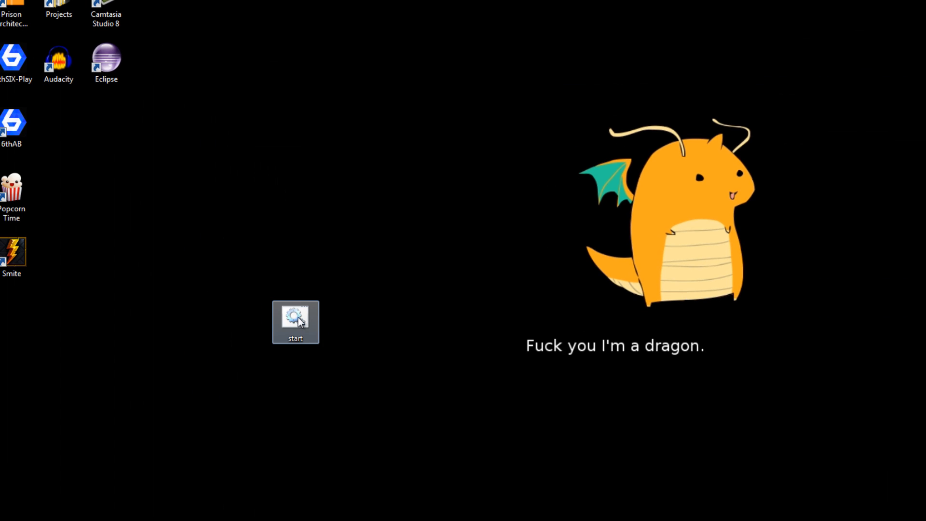
Run start.bat so livestreamer opens the Riot Games Oceania stream in VLC.
double_click(295, 321)
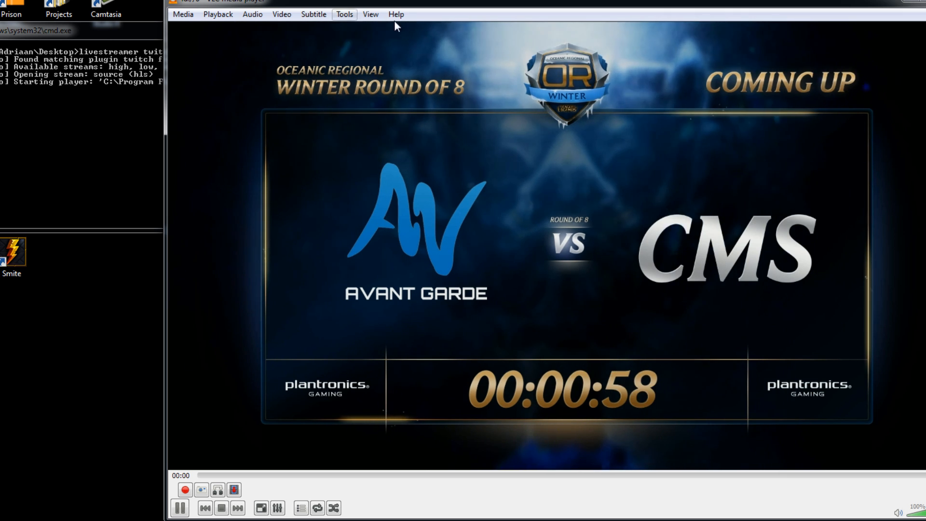
Enable VLC's Advanced Controls, record a stretch of the stream, then bring up the Start menu.
click(371, 14)
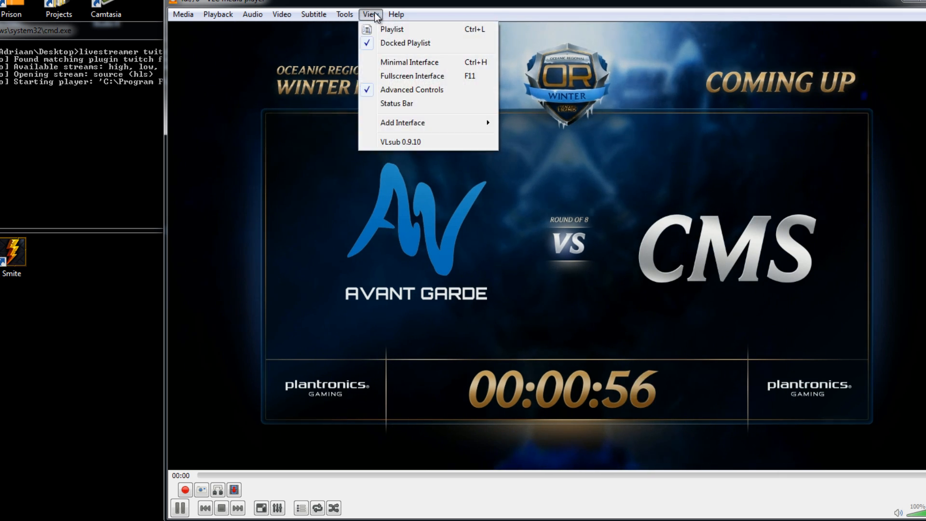
mouse_move(385, 68)
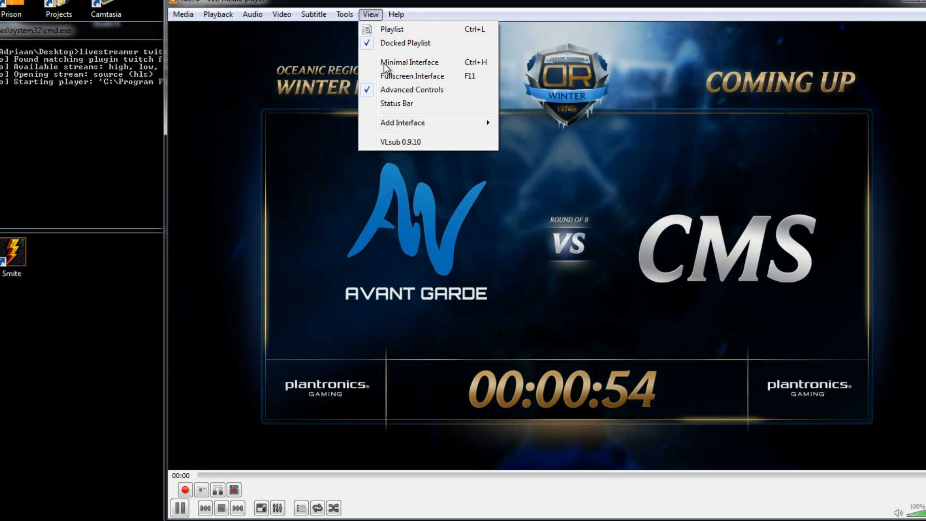
click(412, 89)
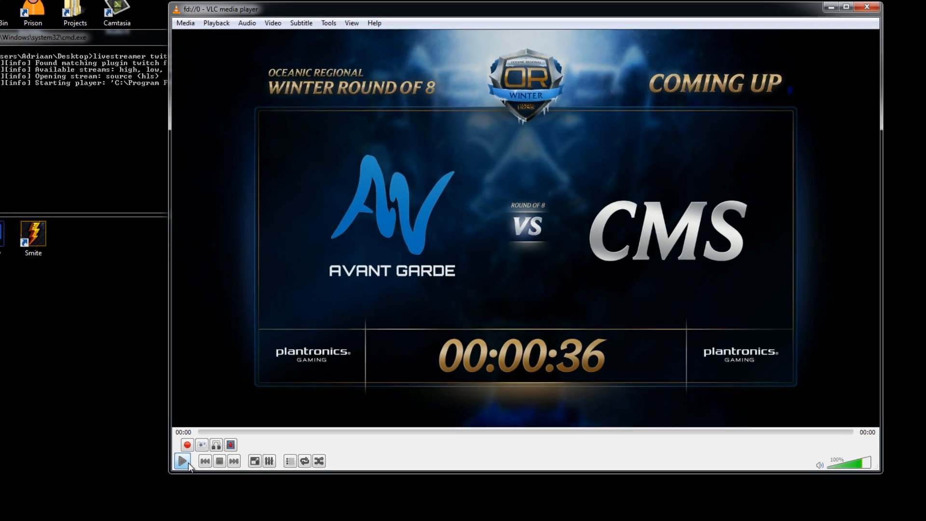
click(10, 511)
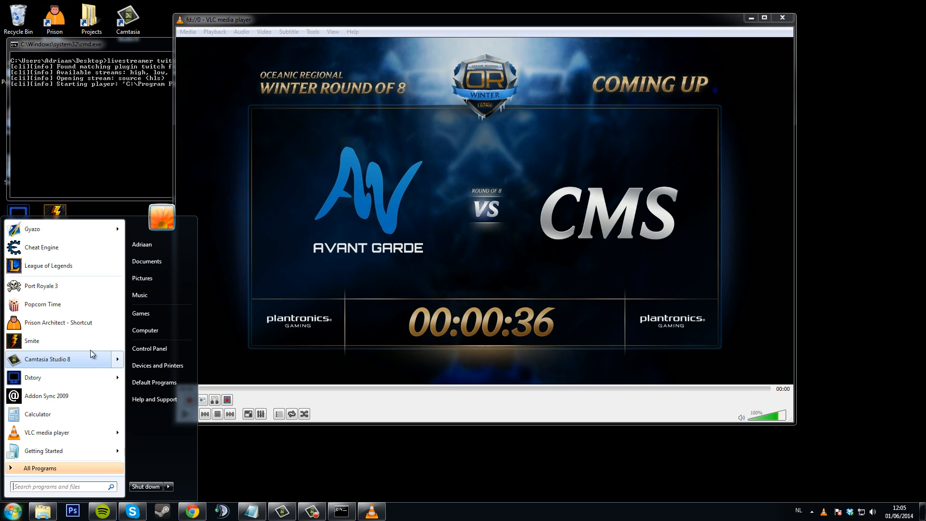
mouse_move(145, 295)
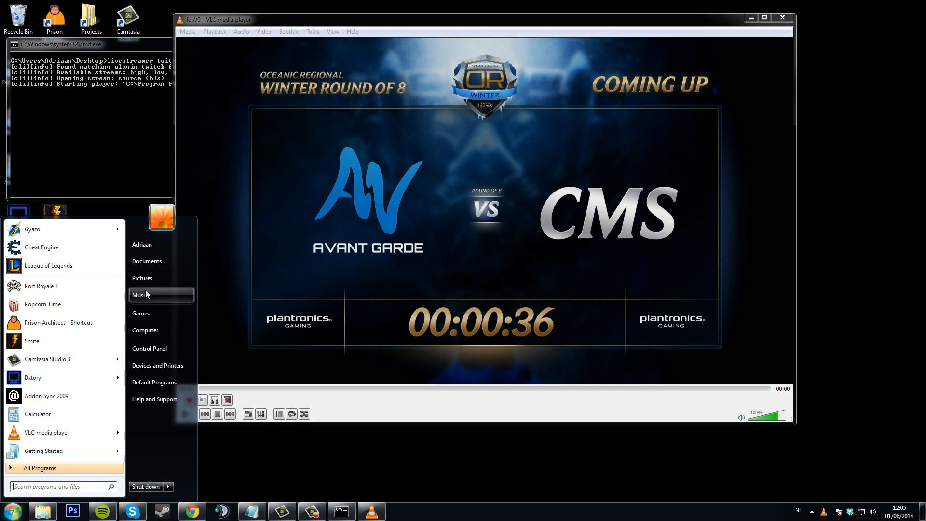
Browse Computer > C: > Users > home > My Documents and play the vlc-record .ts file.
click(144, 330)
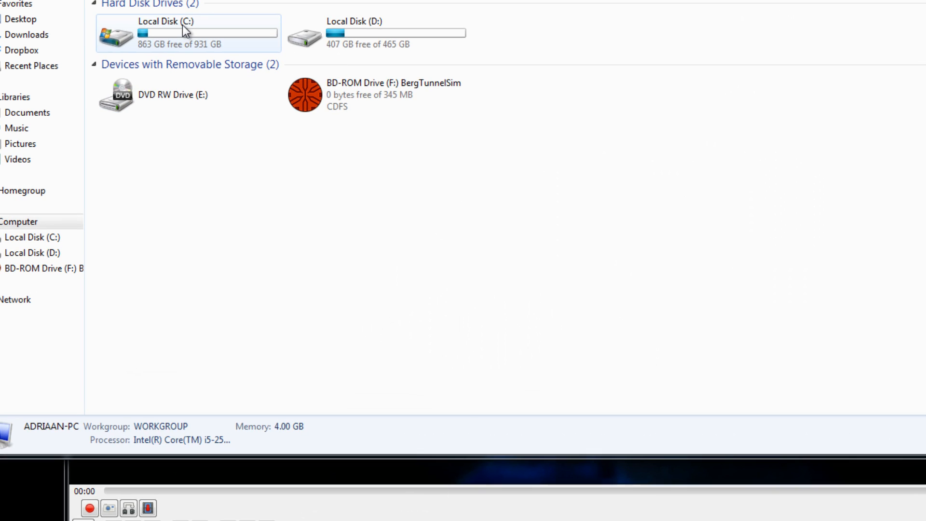
double_click(183, 33)
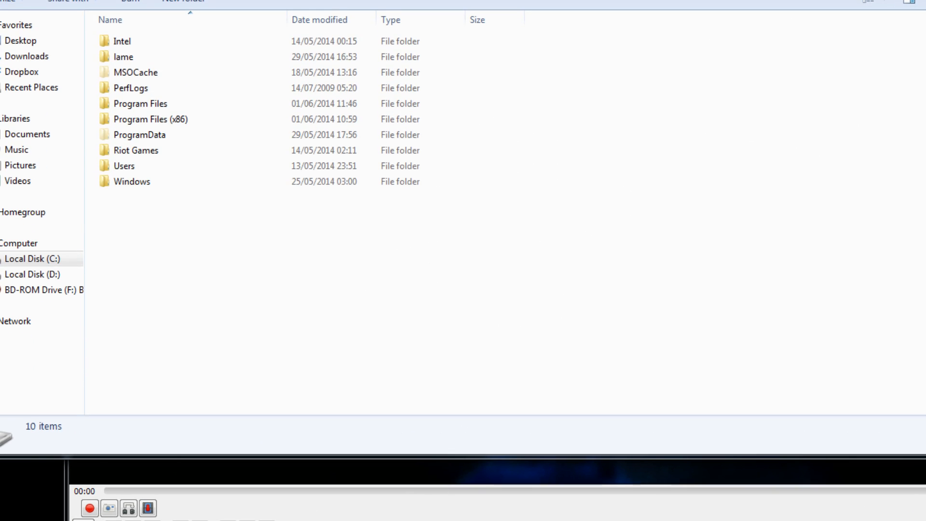
double_click(124, 166)
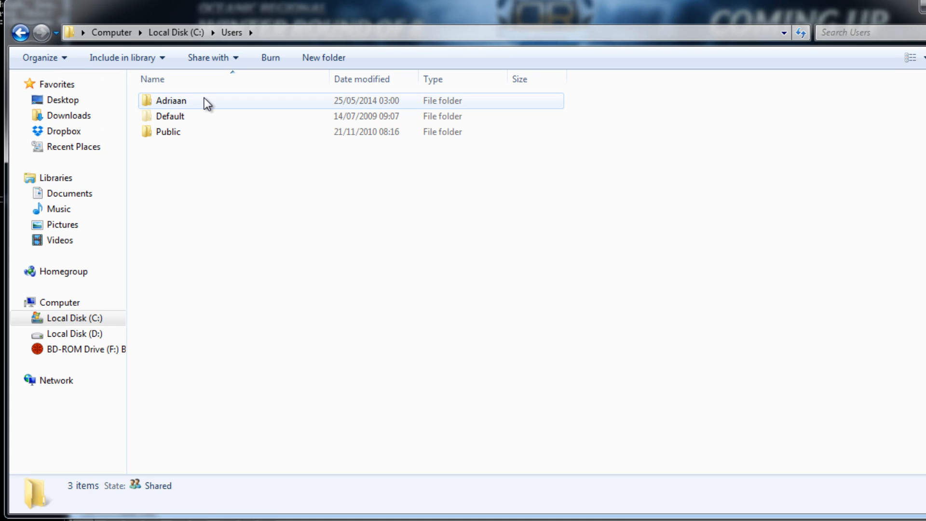
double_click(171, 100)
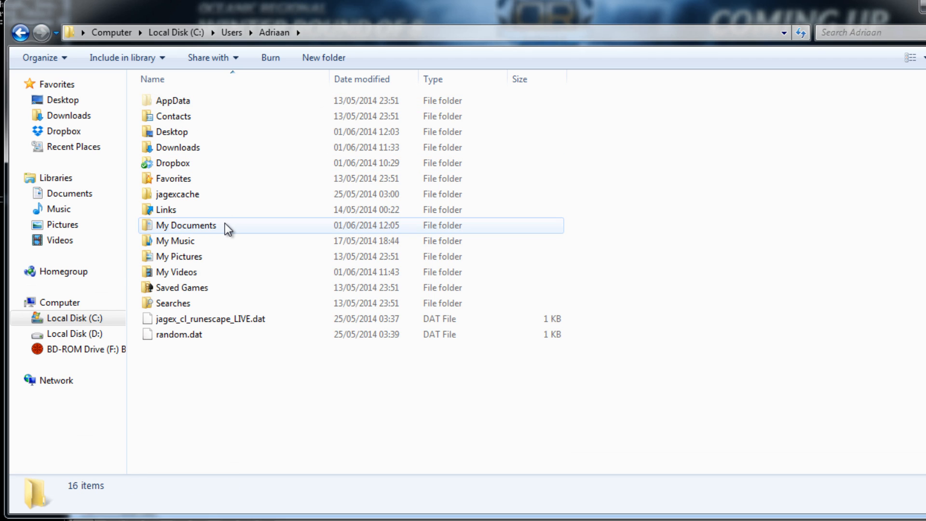
double_click(186, 225)
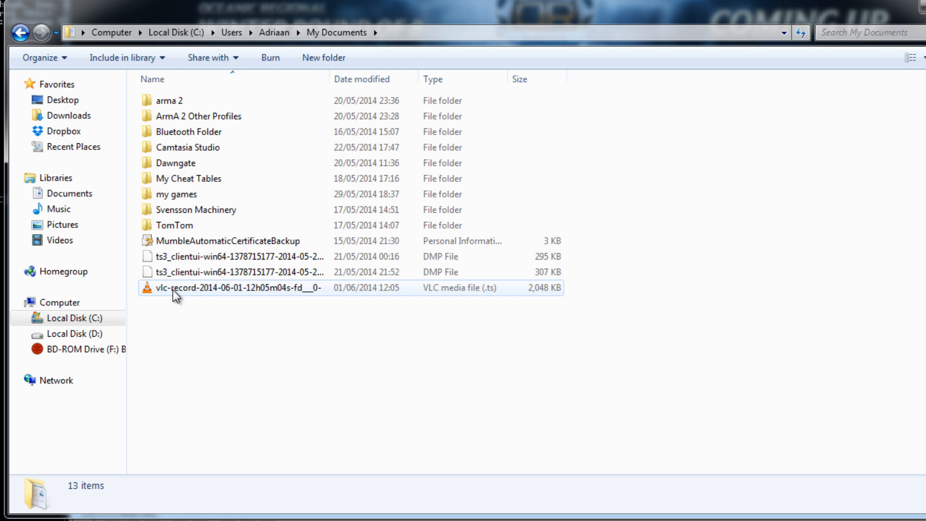
mouse_move(289, 293)
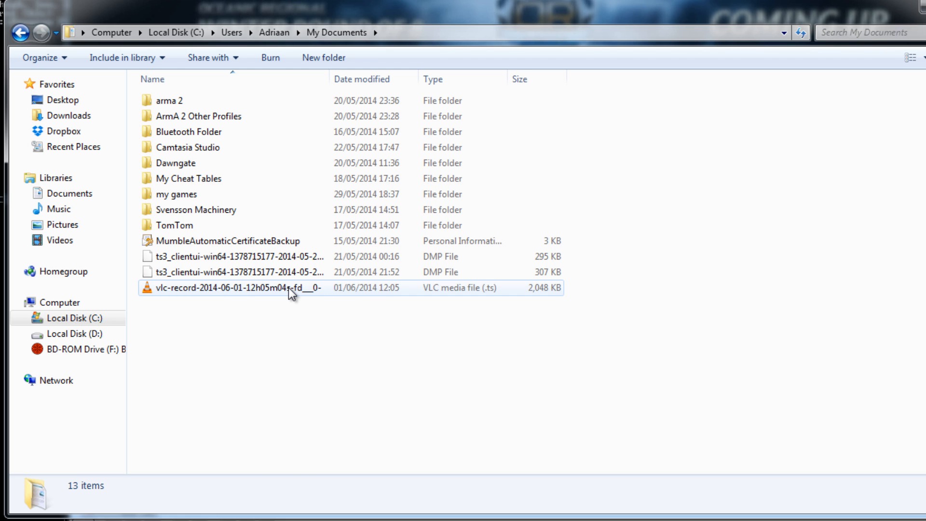
double_click(241, 287)
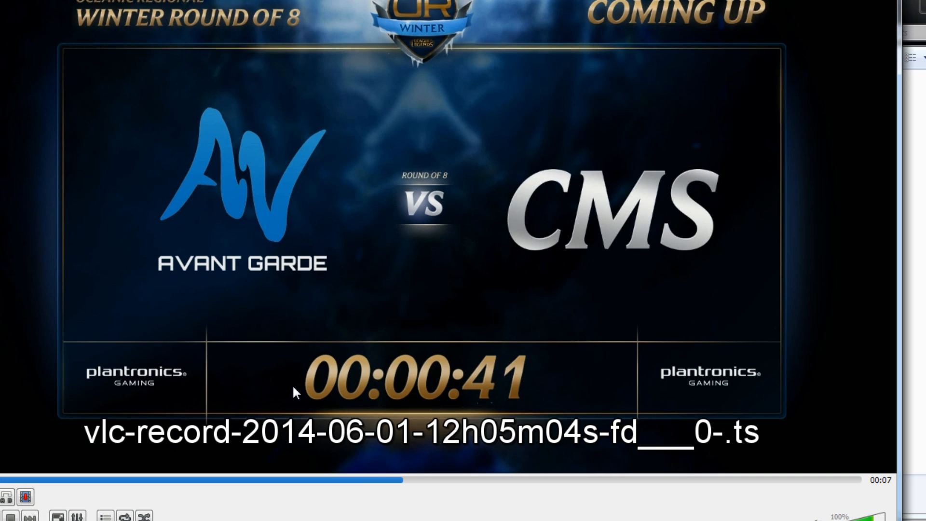